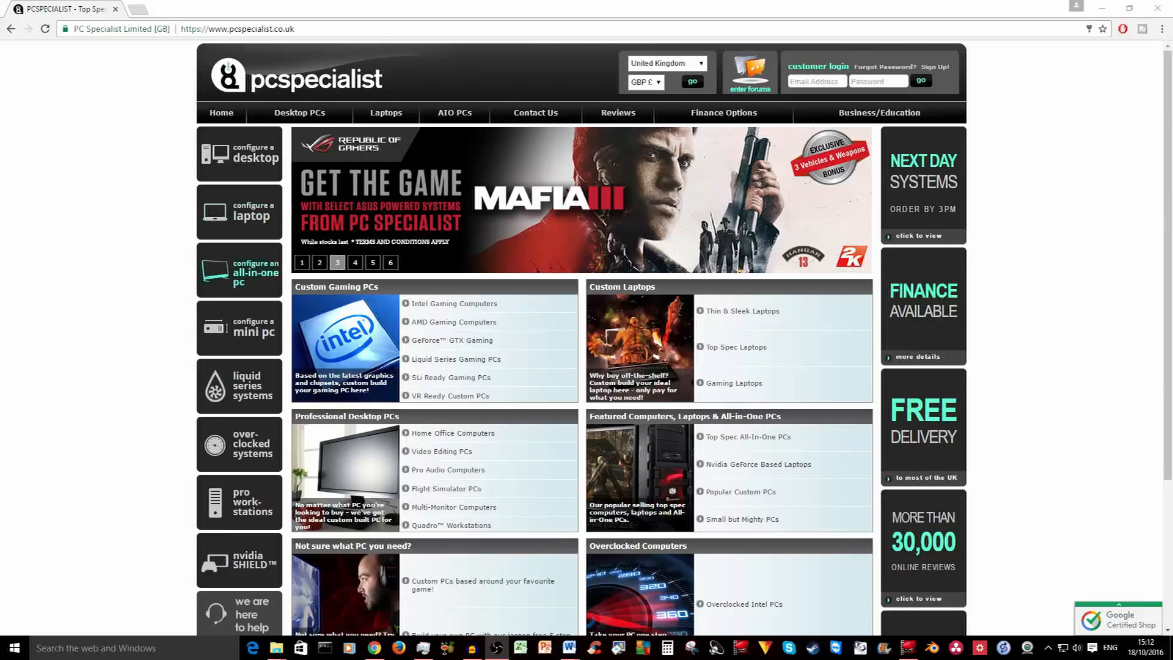
{"action": "scroll", "scroll_direction": "down", "scroll_amount": 3}
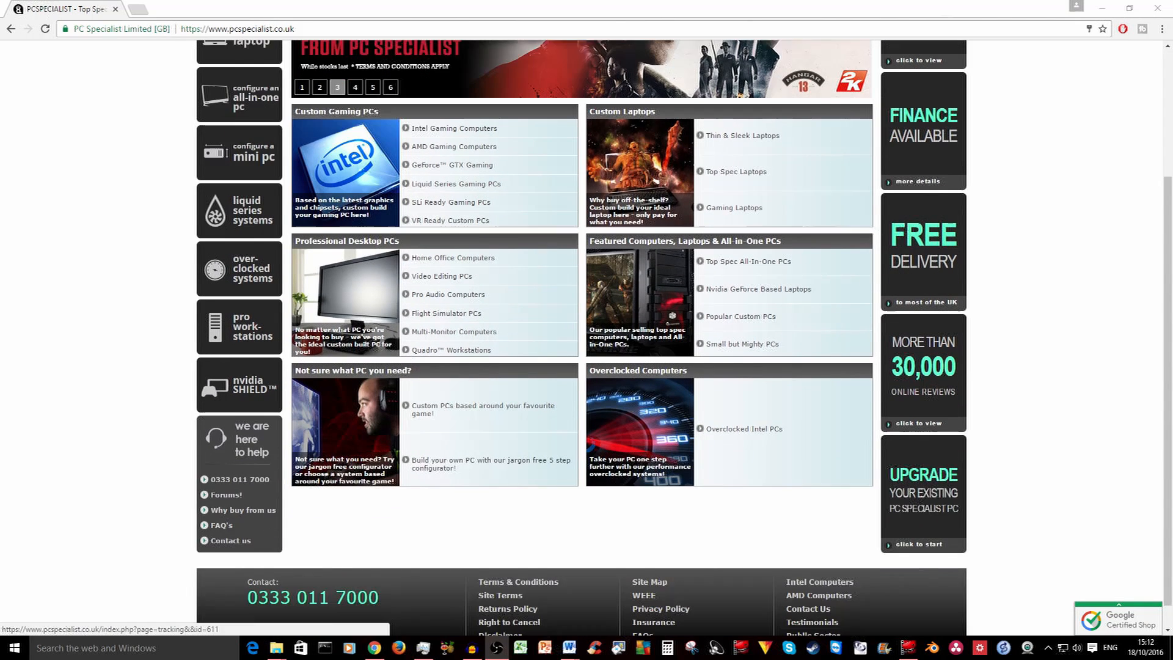